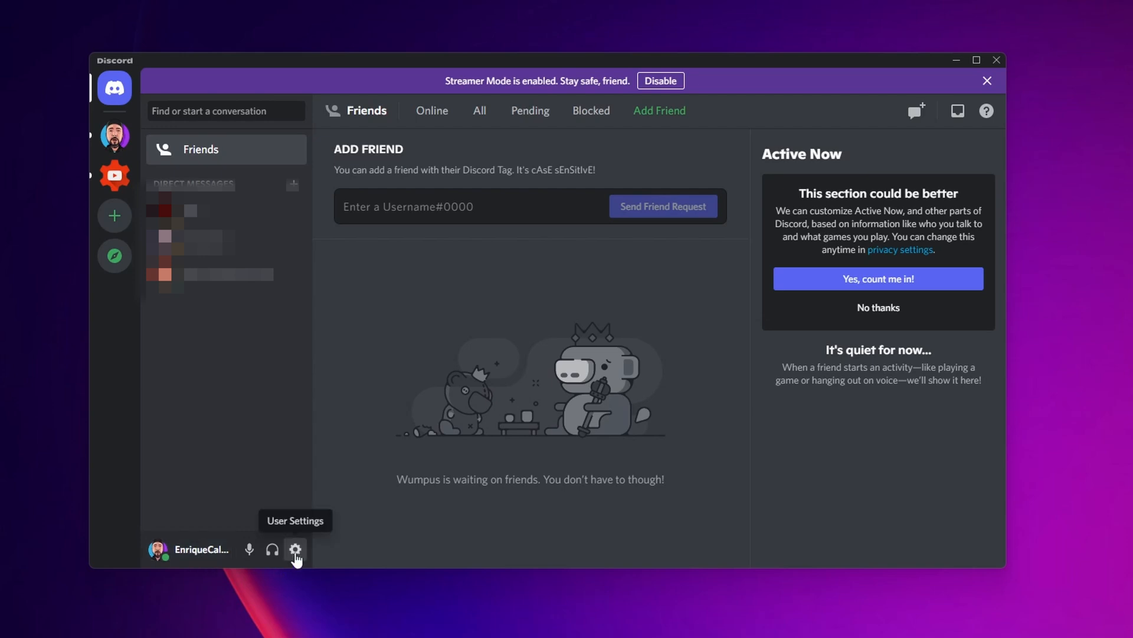
Step: Bring up User Settings on the Voice & Video page showing input device and input mode
click(295, 550)
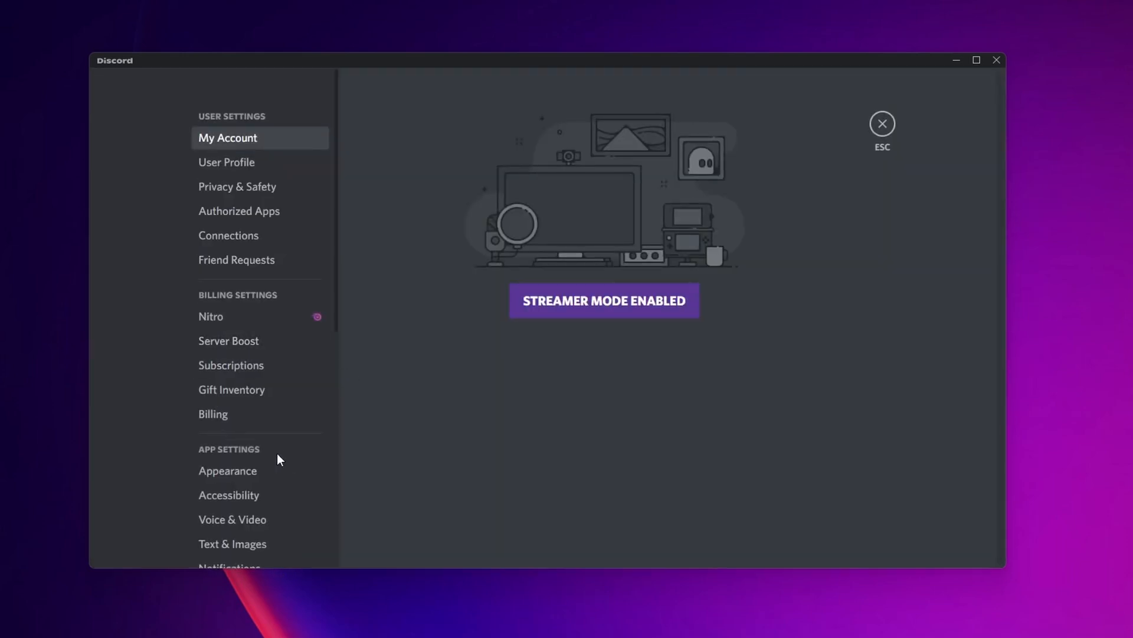
scroll(down, 3)
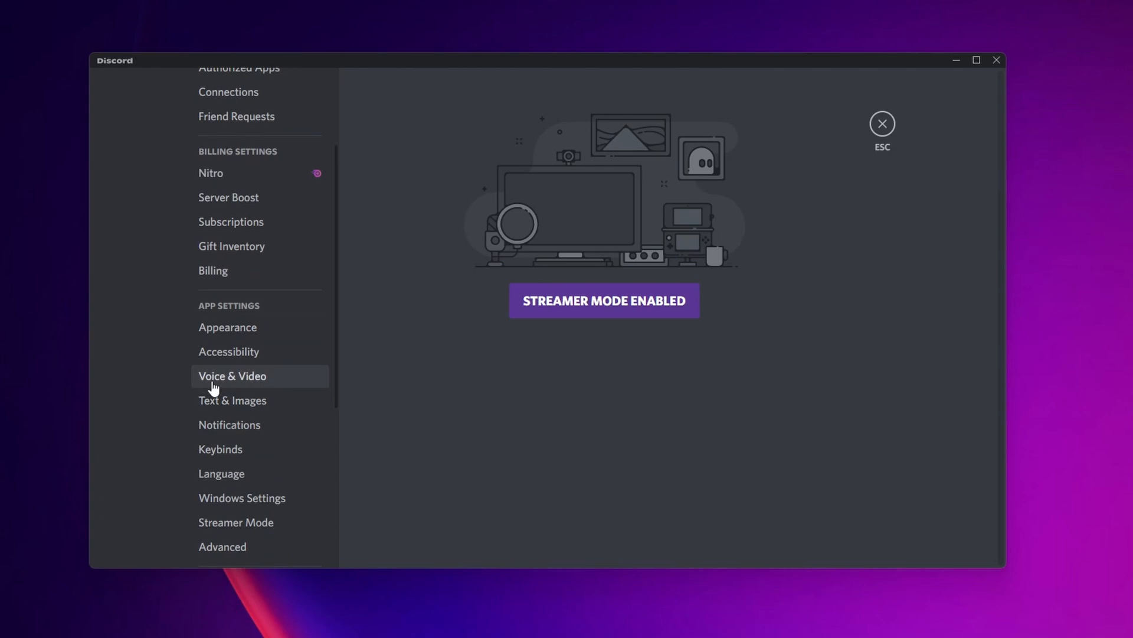
mouse_move(245, 383)
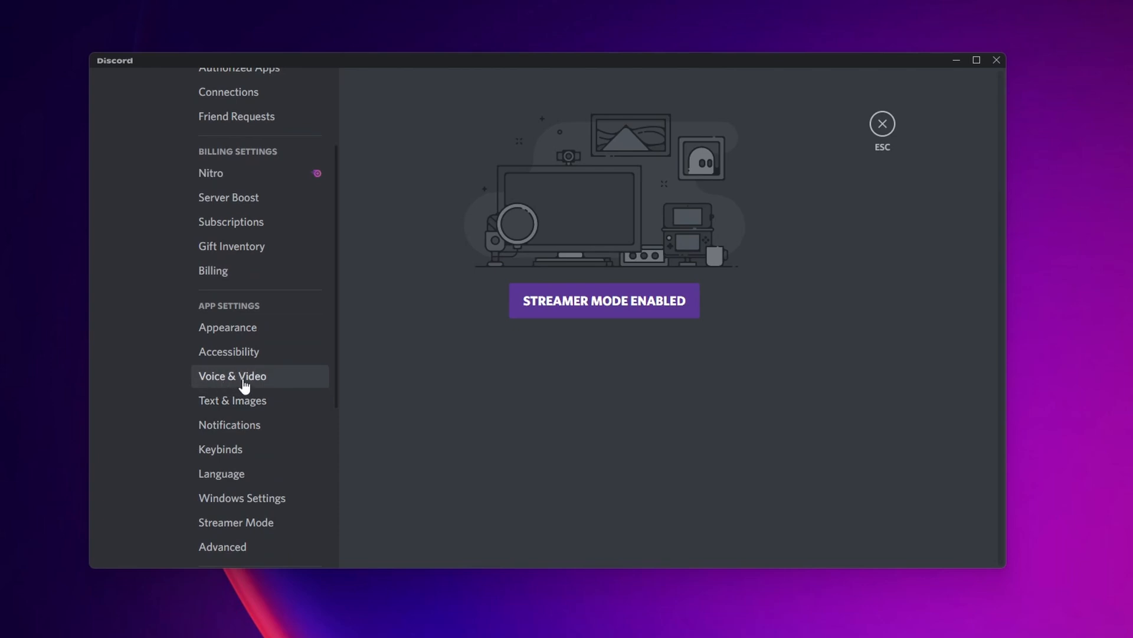
click(232, 375)
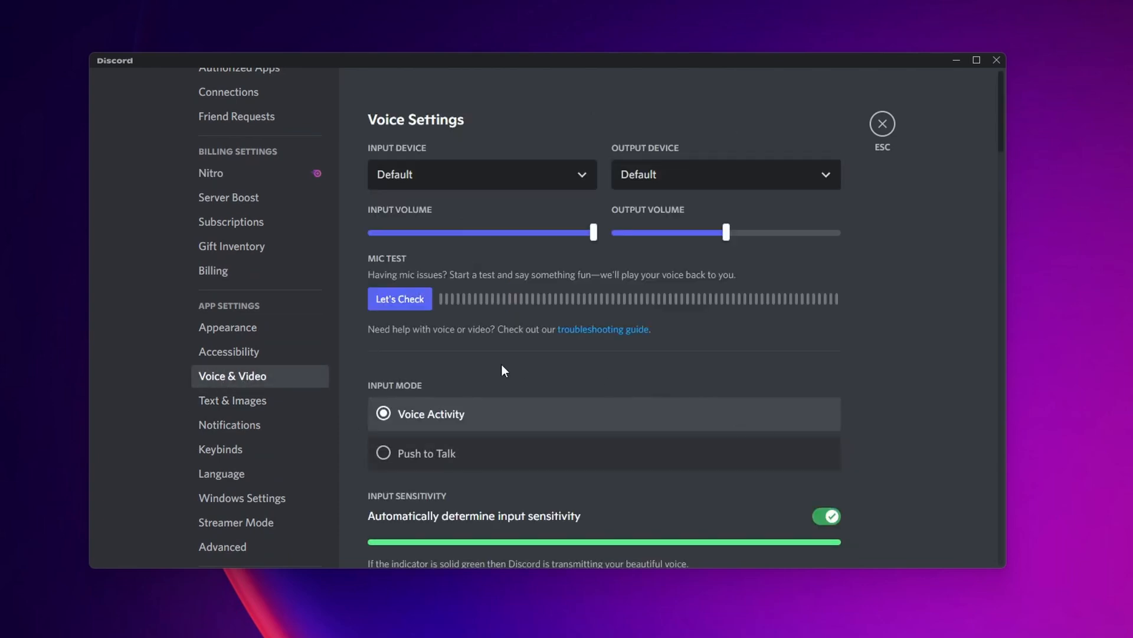